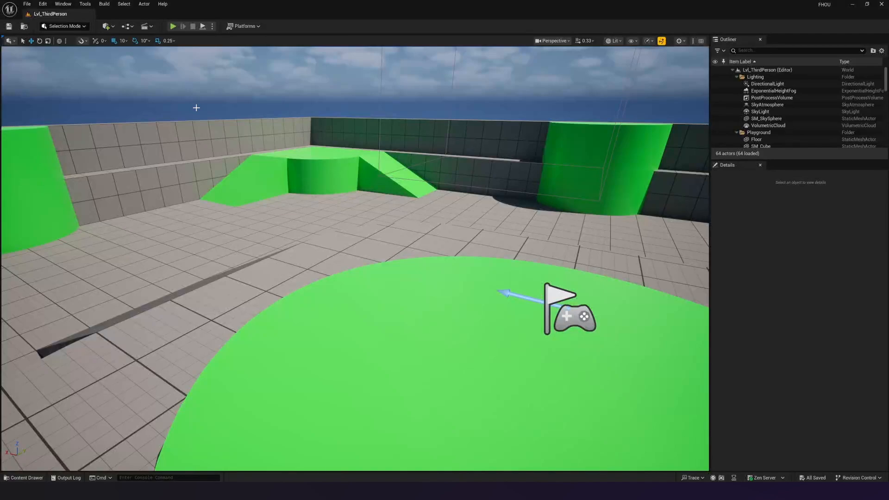
- Play the level in the editor briefly and stop the session
left_click(173, 26)
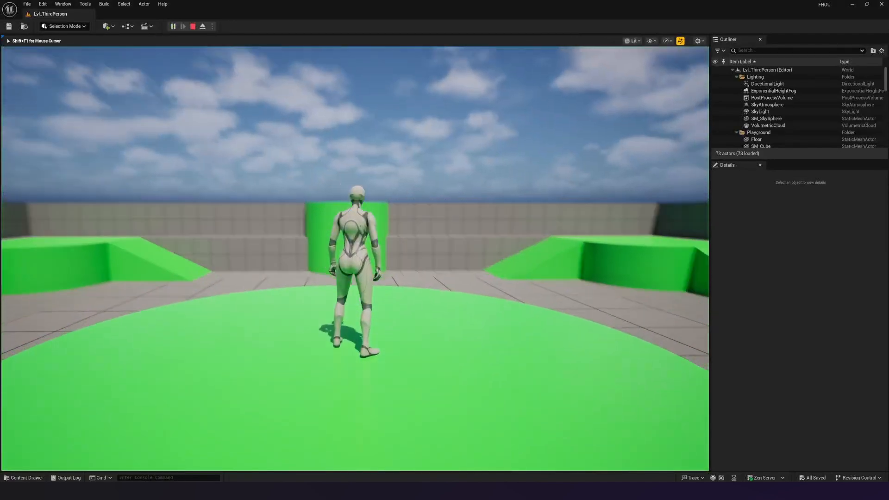
left_click(173, 26)
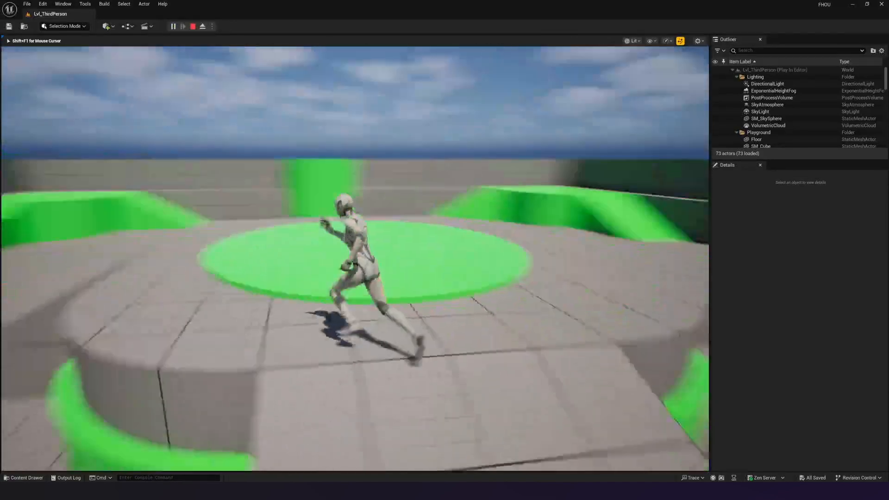
left_click(201, 26)
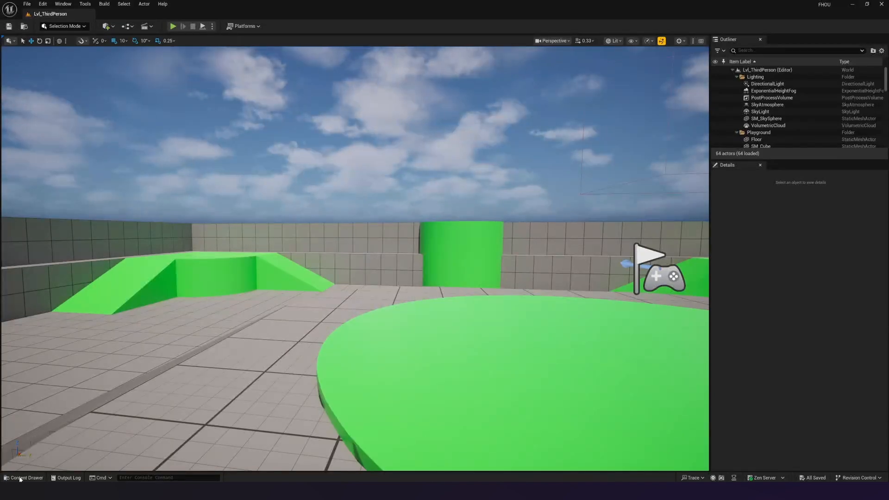
- Browse the Content Drawer to ThirdPerson > Blueprints and load BP_ThirdPersonCharacter for editing
left_click(24, 478)
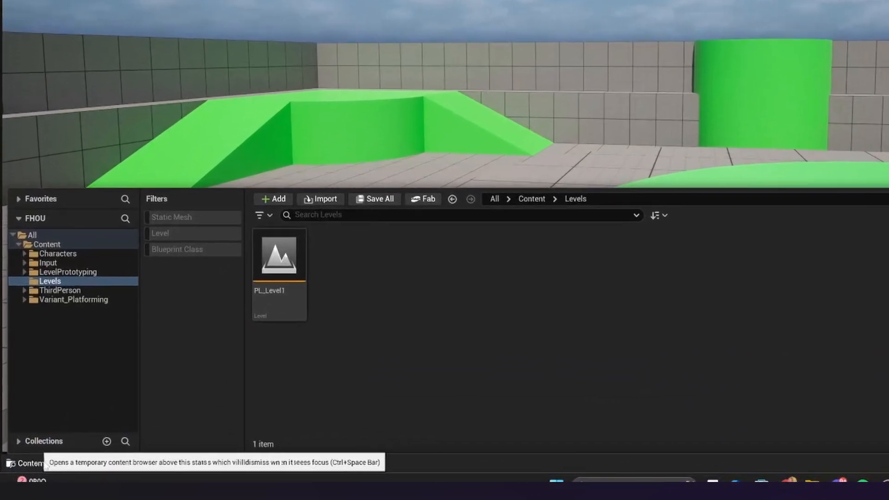
left_click(60, 290)
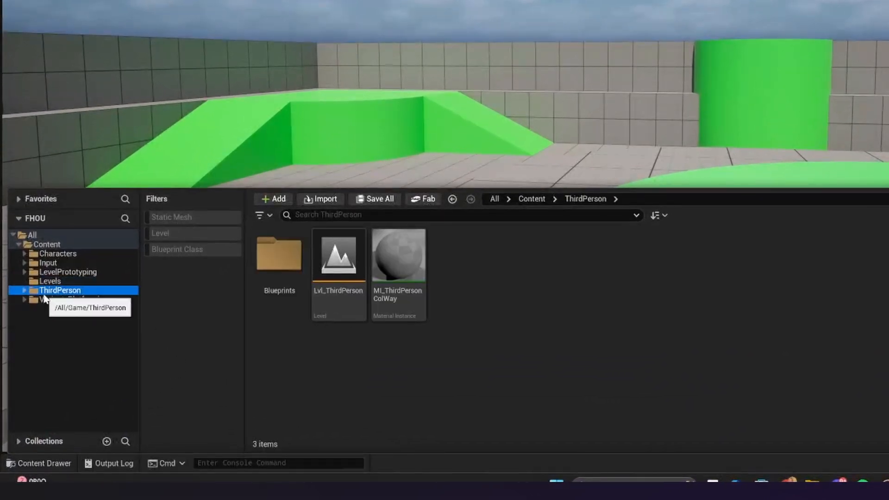
double_click(279, 255)
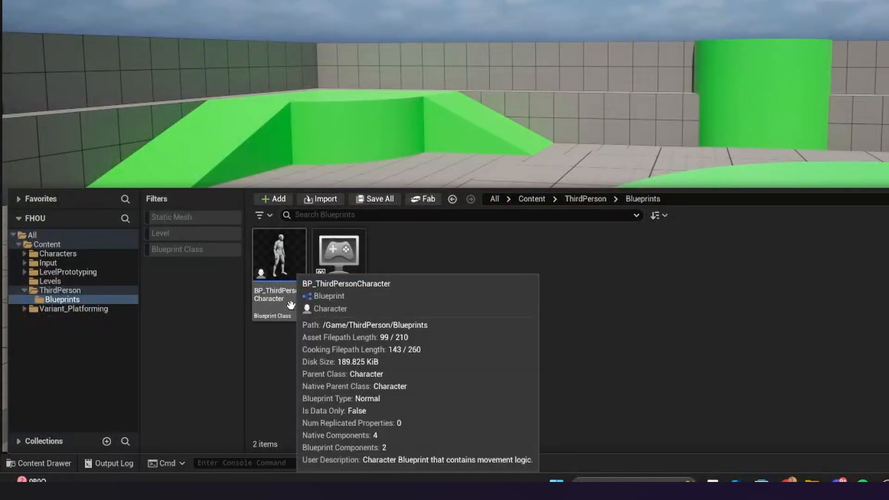
mouse_move(388, 310)
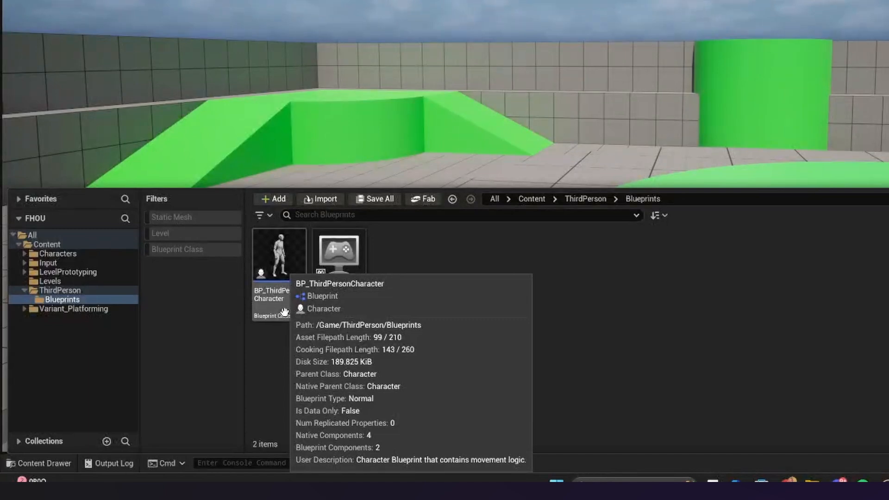
double_click(279, 253)
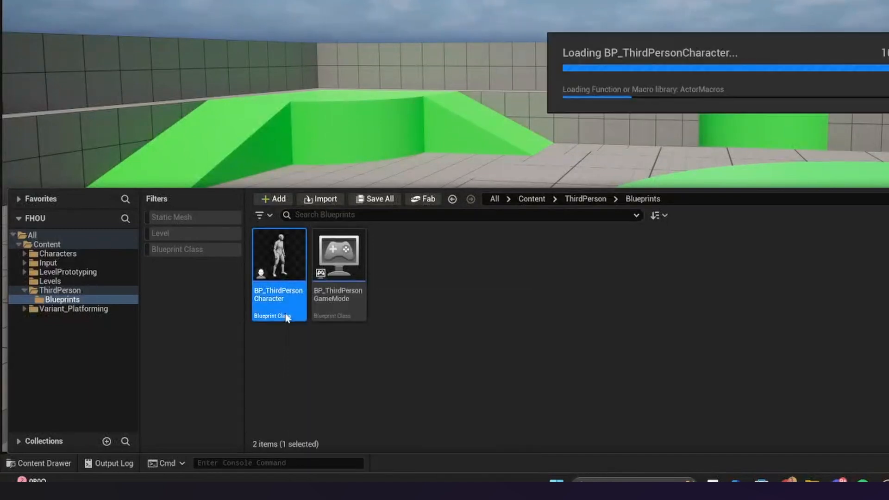
- Show the character with its capsule, arrow and camera in the blueprint's 3D Viewport
double_click(279, 254)
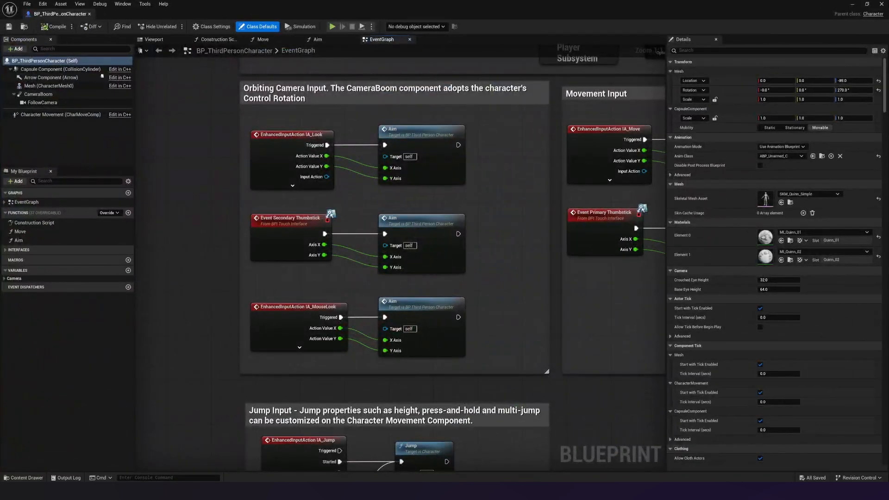
scroll("down", 3)
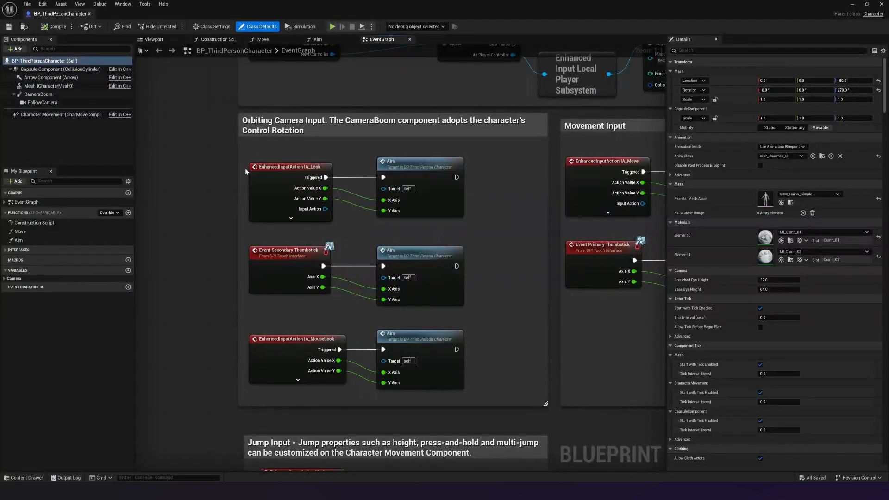
mouse_move(205, 97)
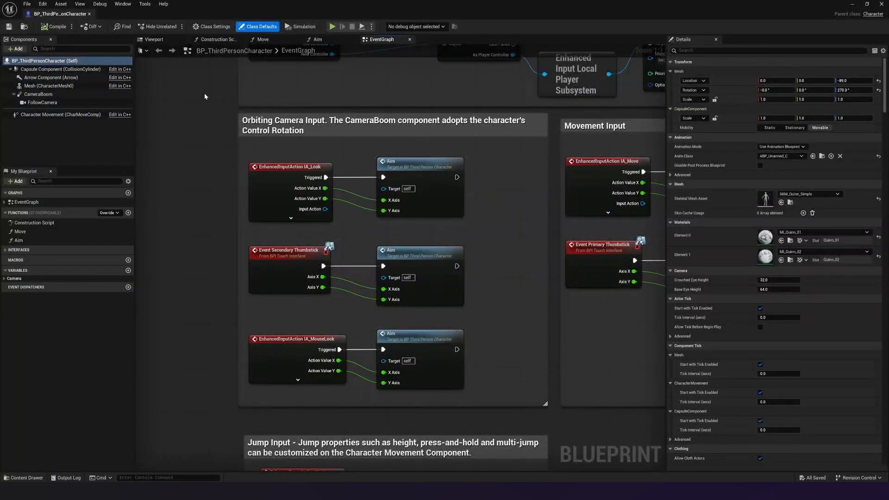
left_click(153, 39)
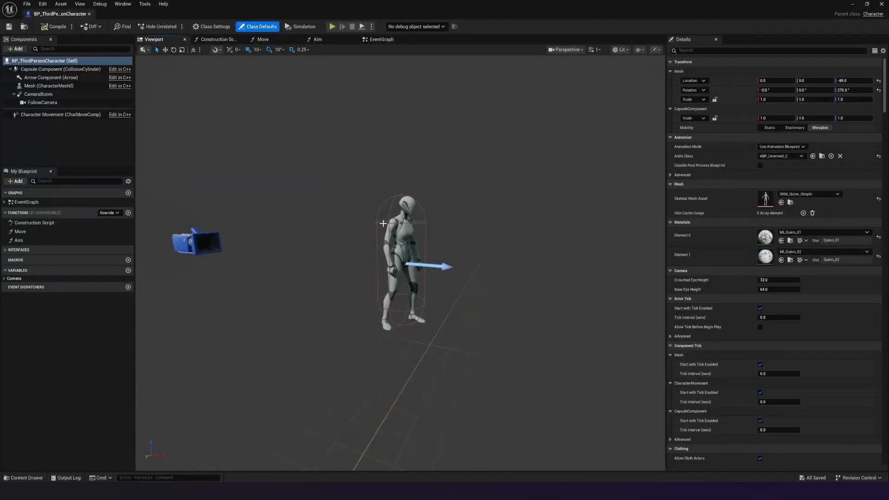
left_click(48, 85)
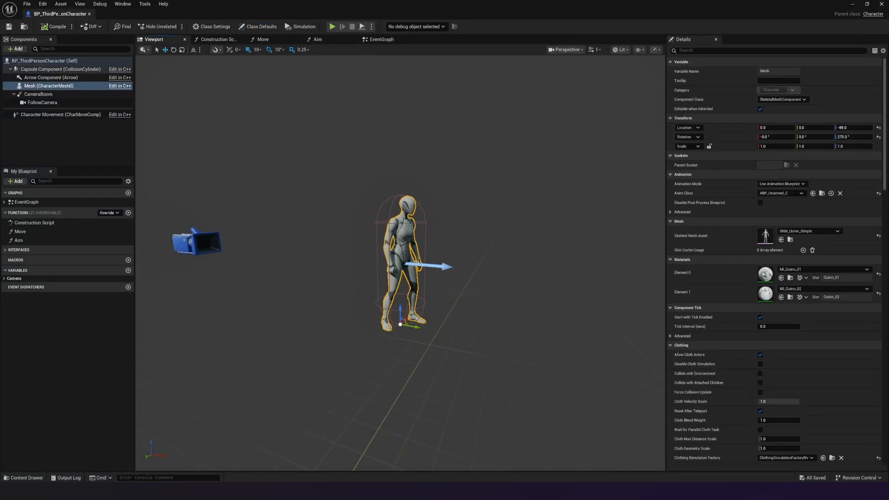
left_click(51, 77)
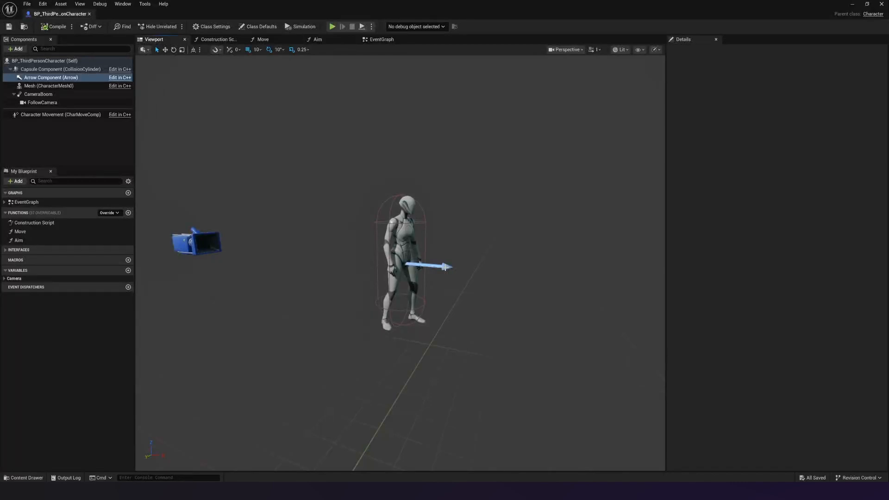
mouse_move(450, 275)
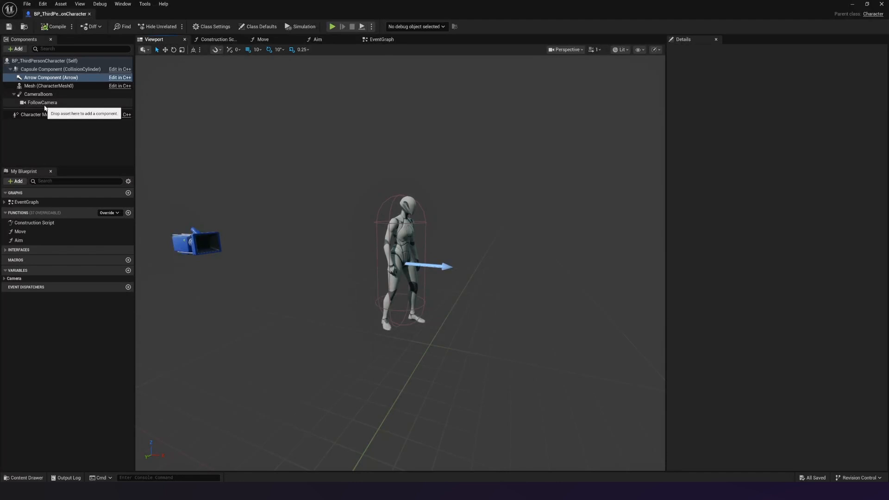
- Inspect the Arrow and Capsule components, then view the Mesh component's skeletal mesh and materials
left_click(51, 76)
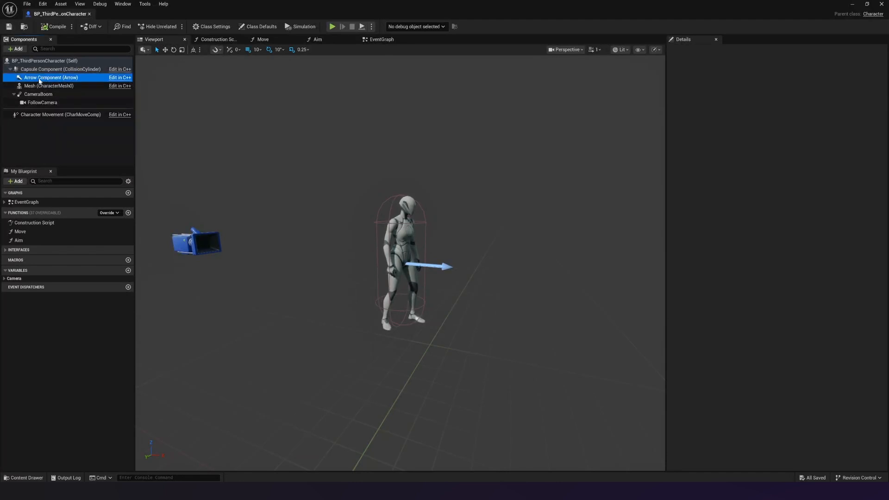
left_click(61, 68)
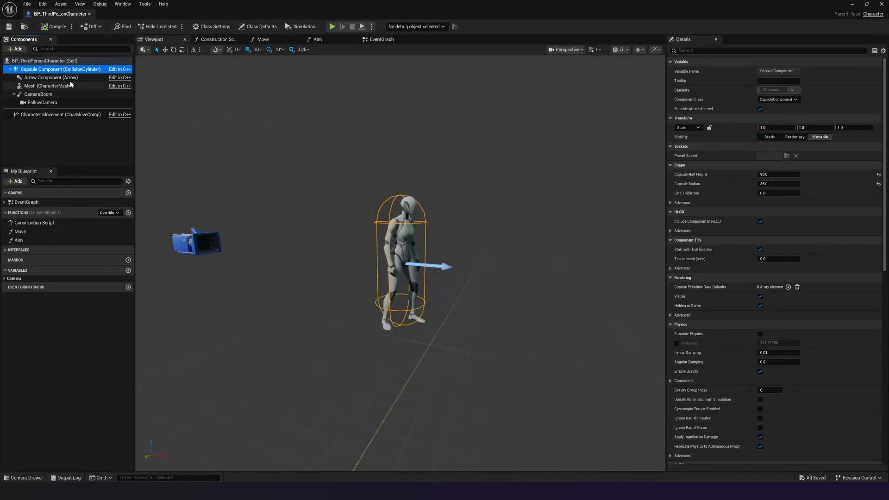
left_click(51, 77)
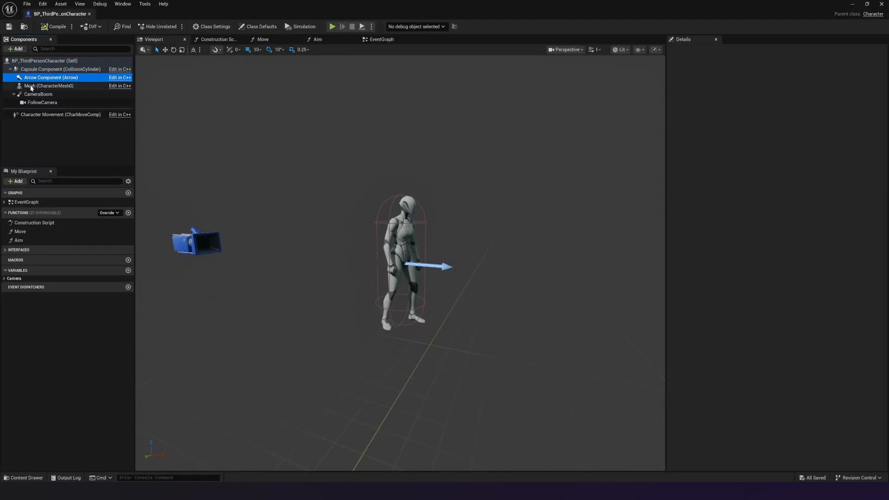
left_click(48, 86)
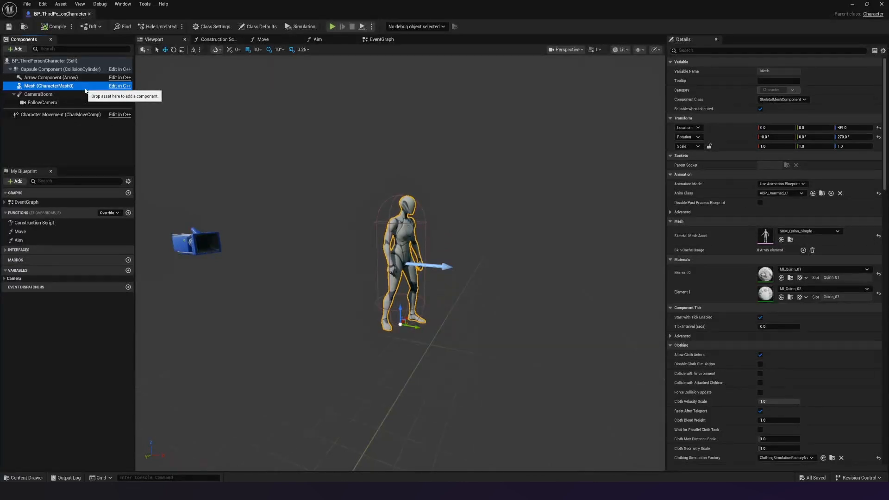
- Shorten the CameraBoom's Target Arm Length from 400 to about 292 and view the FollowCamera settings
left_click(39, 95)
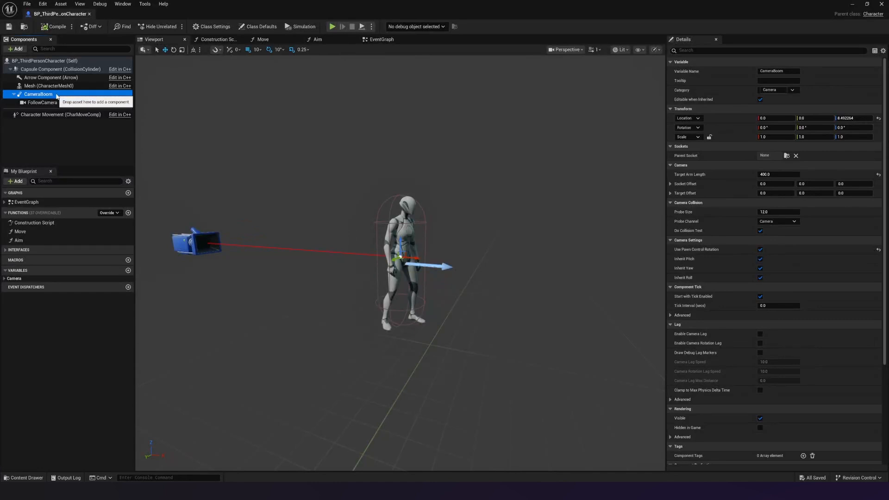
mouse_move(618, 147)
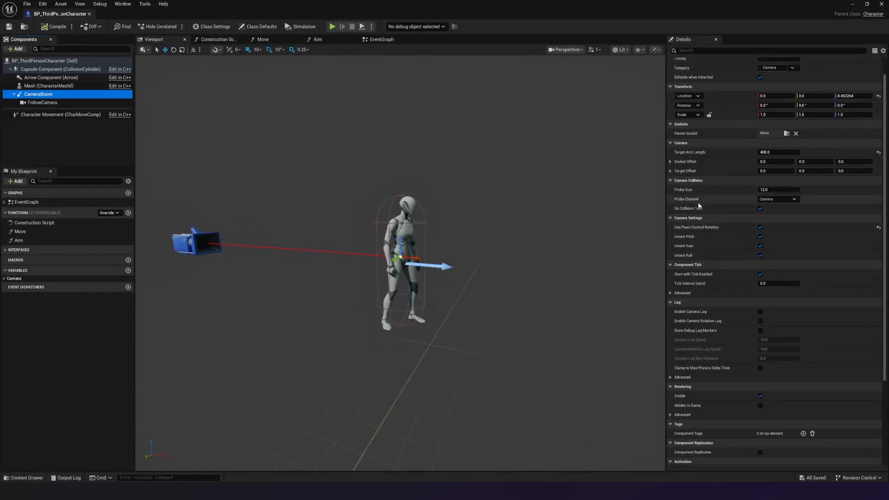
mouse_move(697, 226)
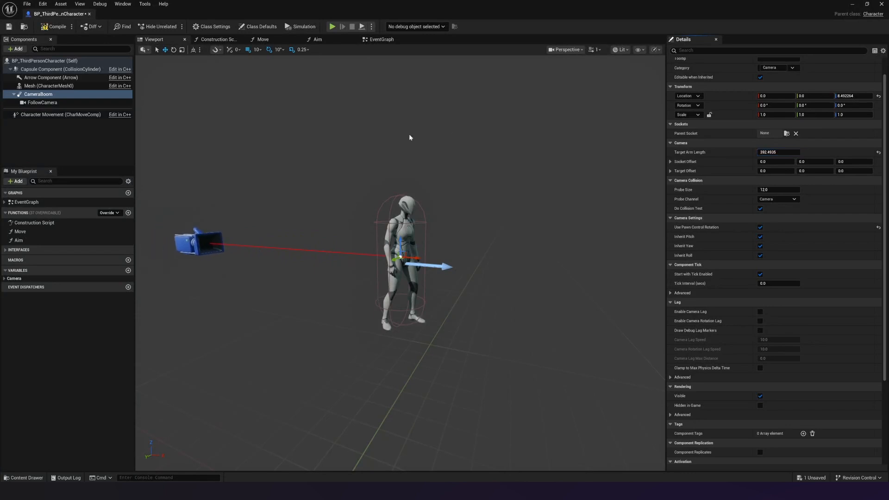
left_click(41, 102)
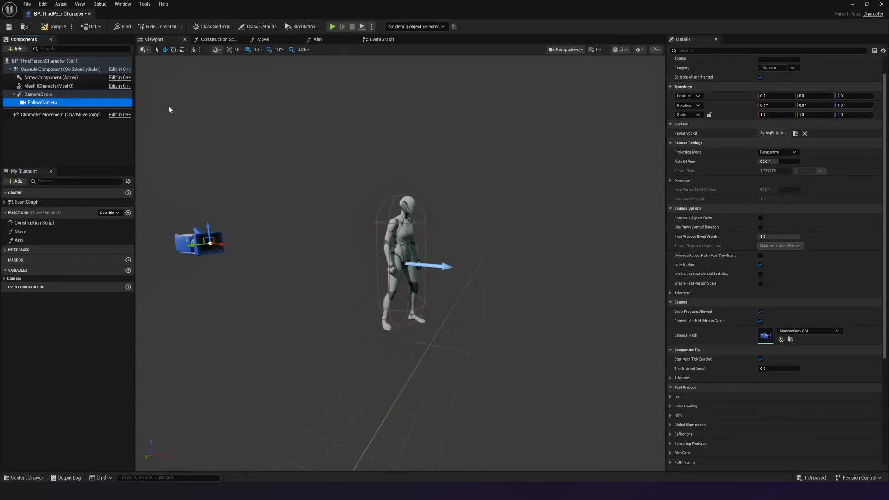
mouse_move(81, 141)
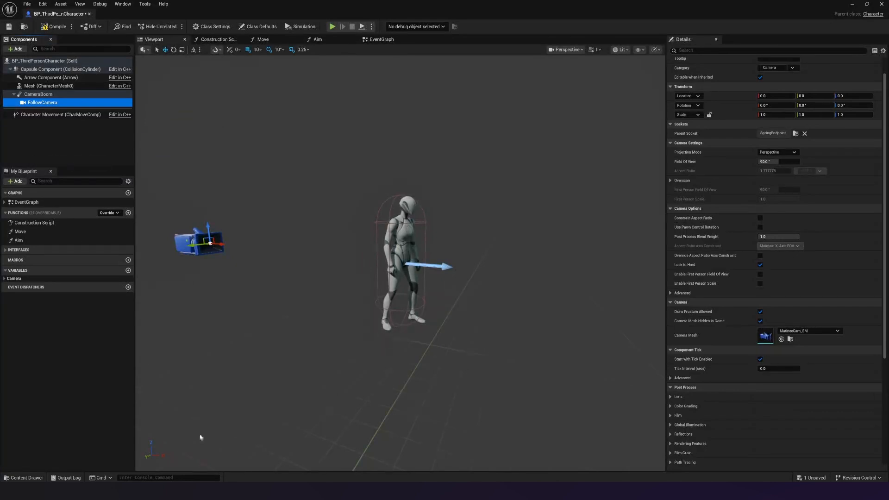
mouse_move(324, 294)
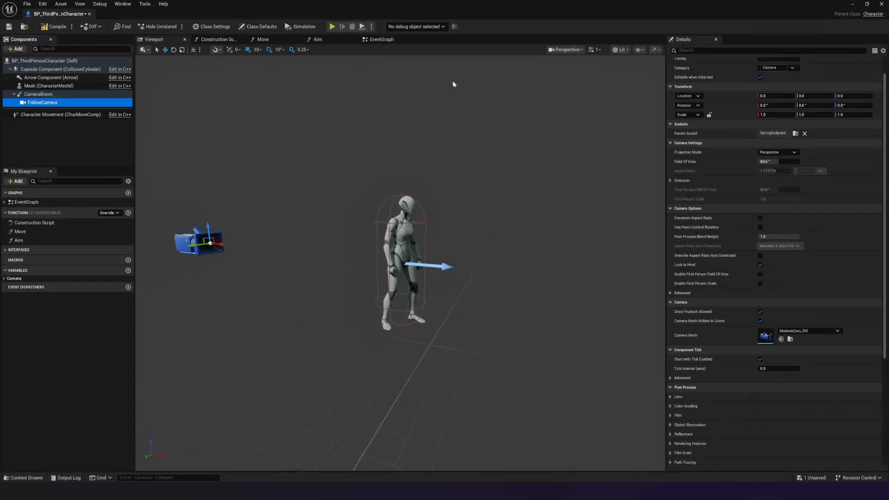
- Display the character's event graph with its camera look, movement and jump input nodes
left_click(380, 39)
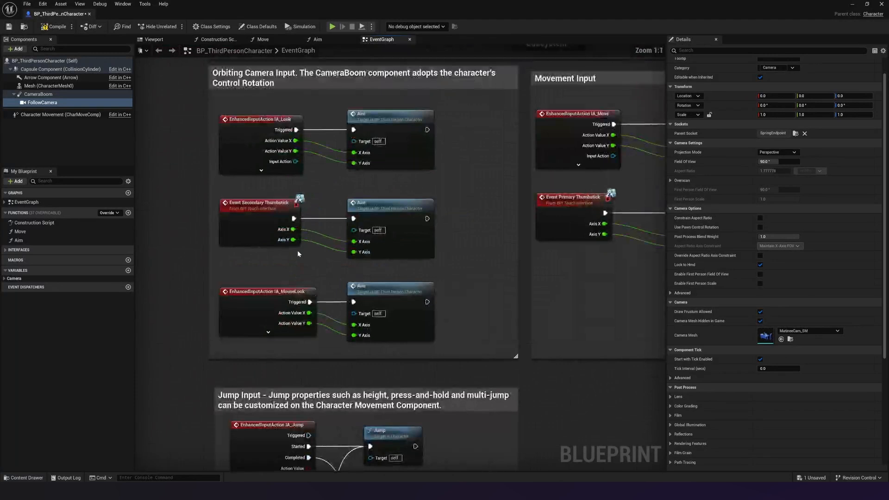
mouse_move(381, 39)
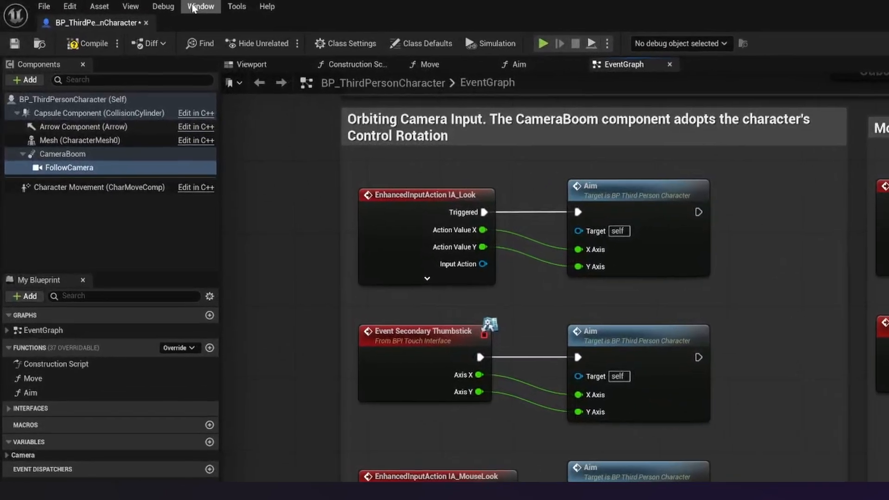
- Restore the Default Editor Layout from the Window > Load Layout menu
left_click(203, 6)
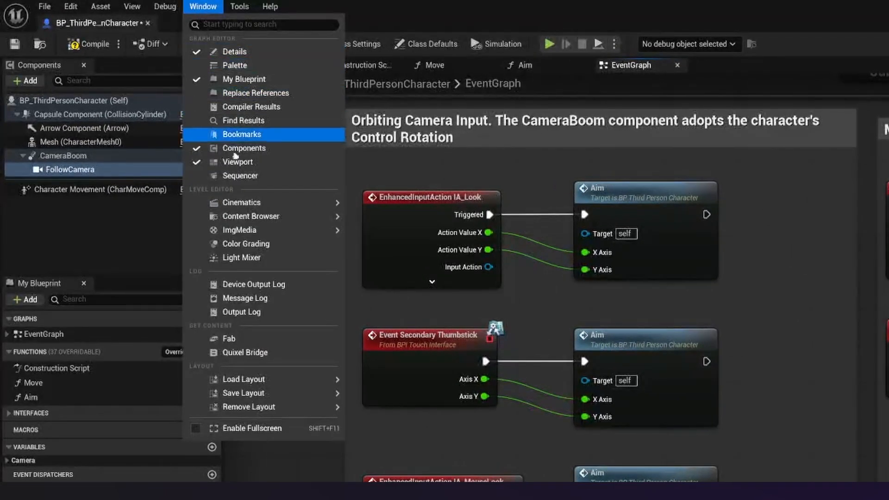
mouse_move(244, 379)
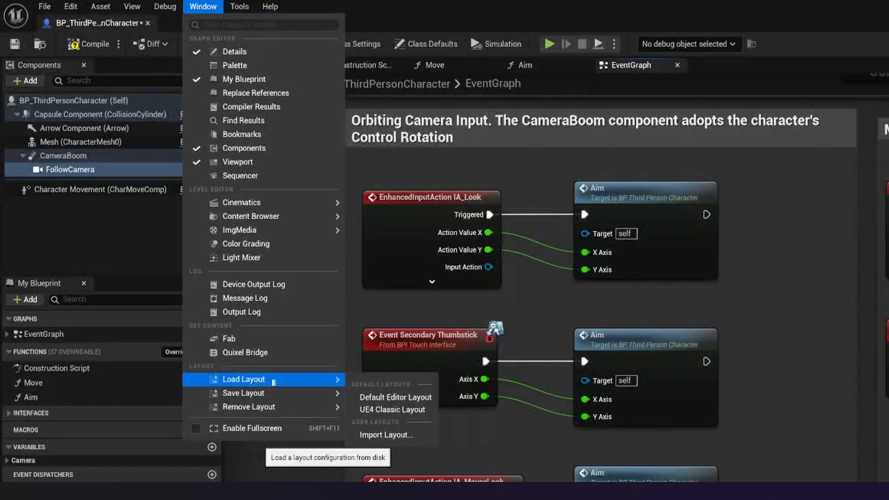
mouse_move(395, 397)
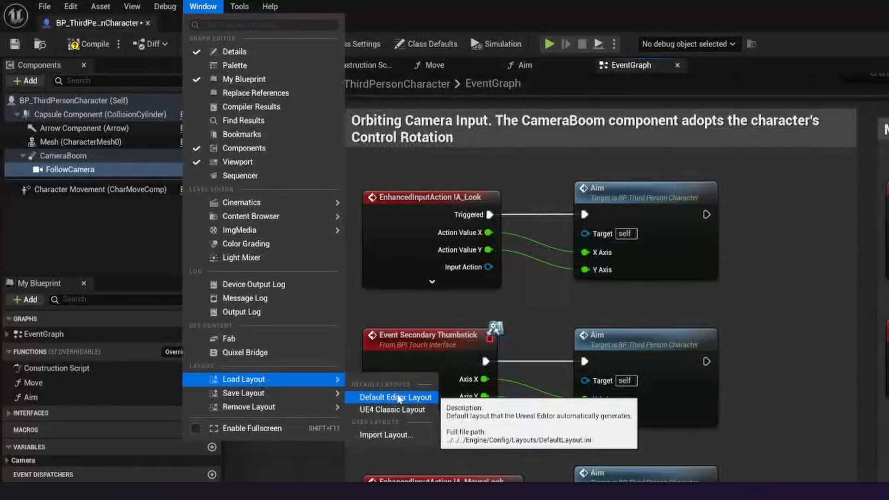
left_click(396, 397)
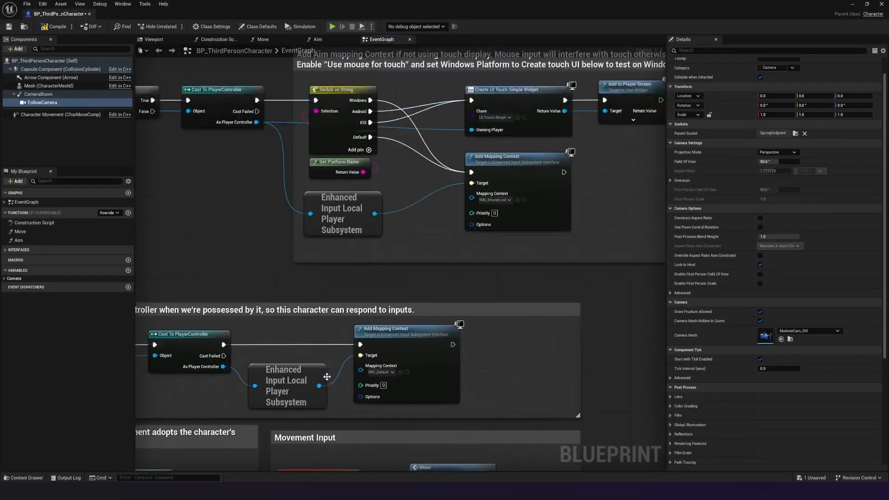
- Zoom out to view the whole event graph from mapping contexts to movement input
scroll("down", 3)
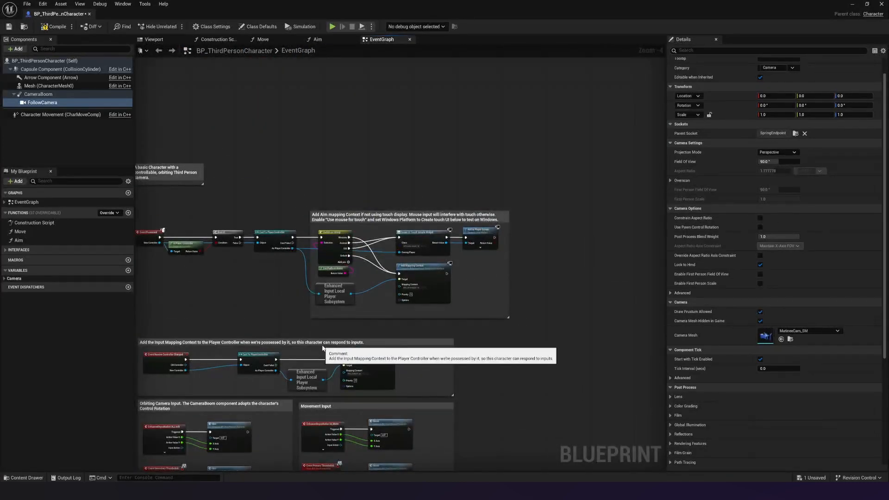